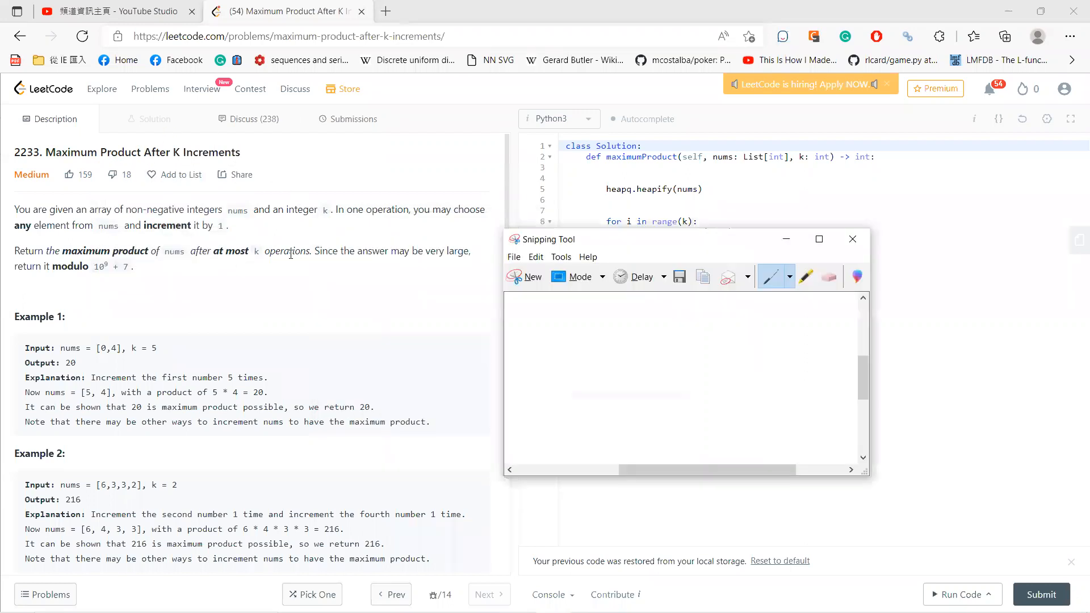
mouse_move(352, 212)
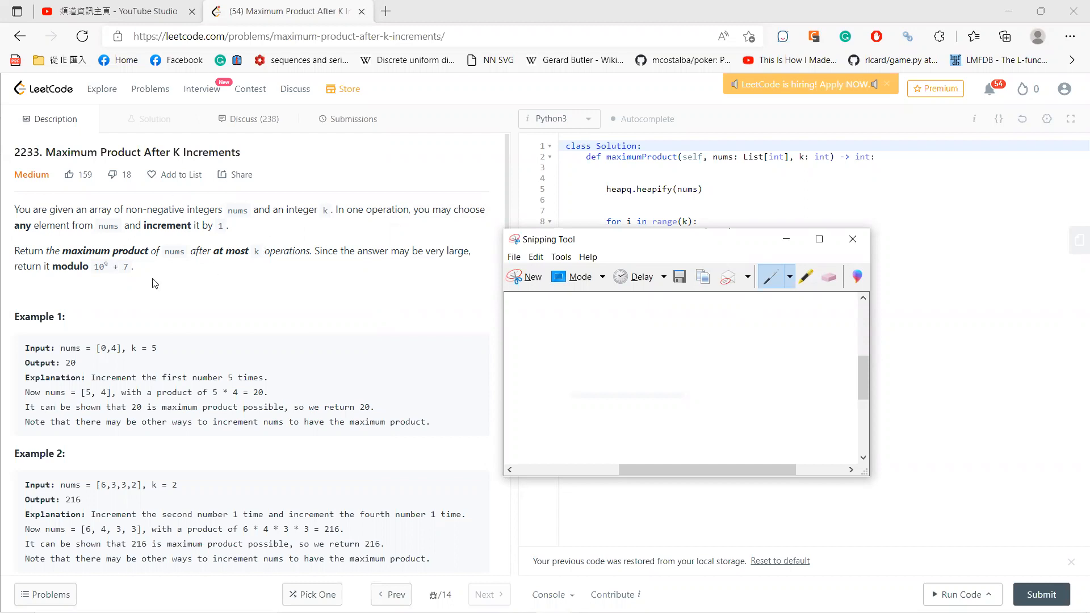
mouse_move(228, 237)
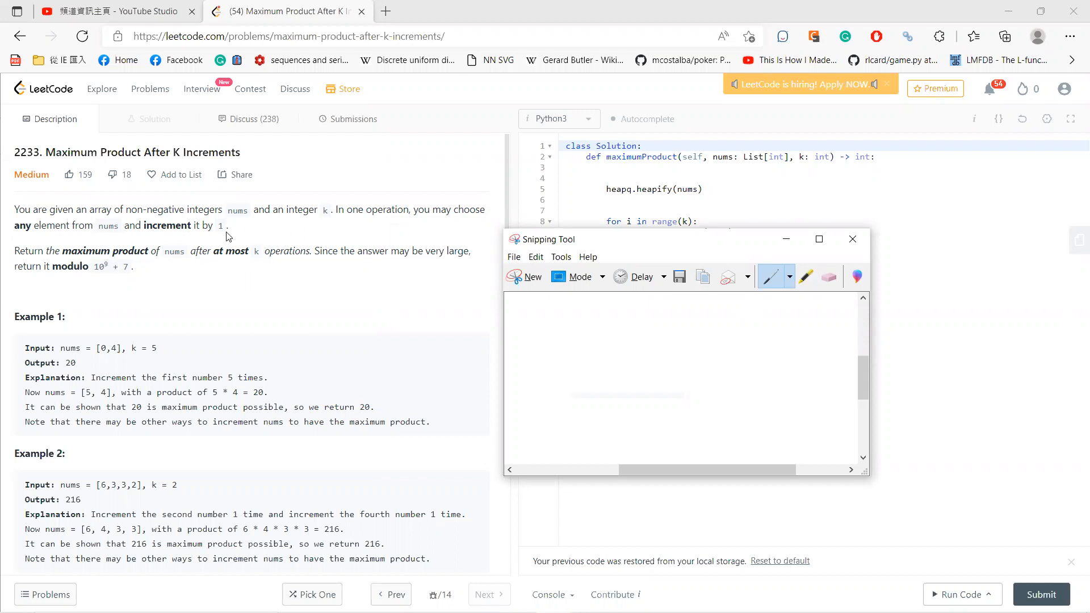
mouse_move(102, 359)
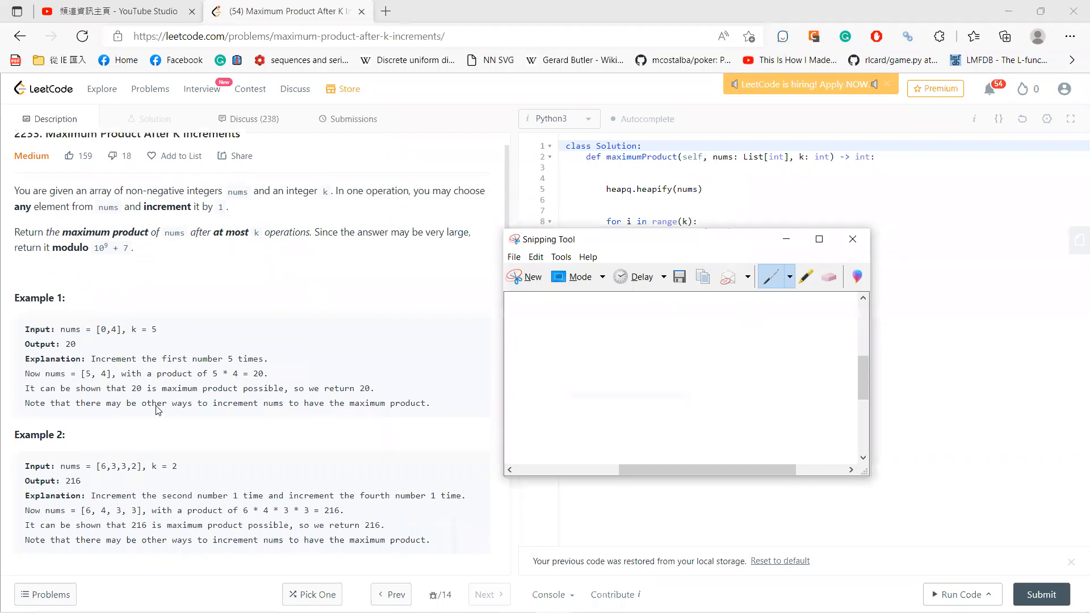
Step: Handwrite 6 3 3 2 above 6×3×4×3, then maximize the Snipping Tool window
scroll("down", 3)
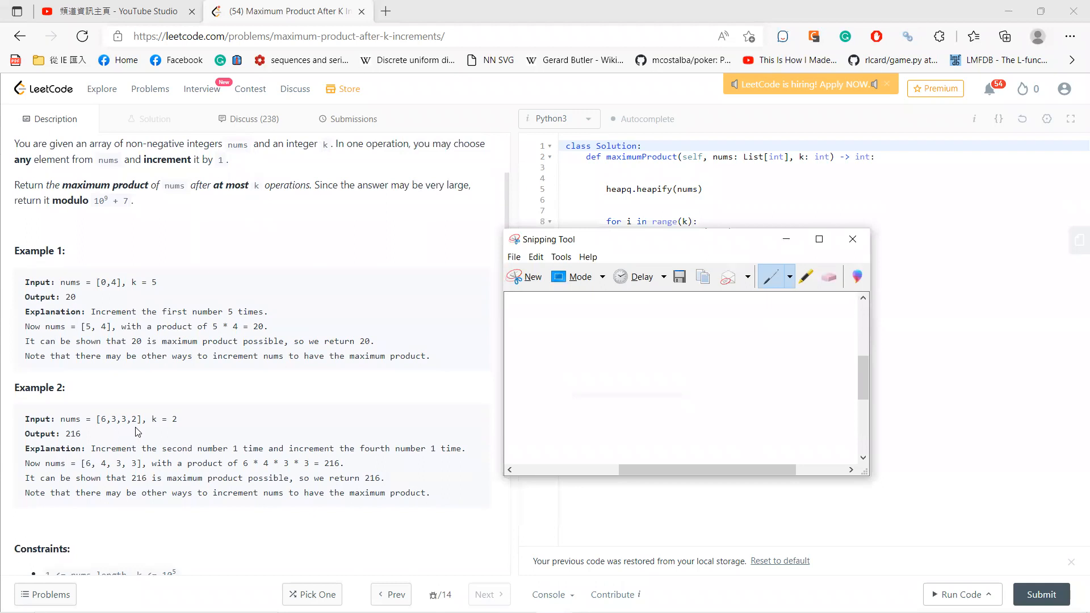
left_click_drag(594, 327, 588, 365)
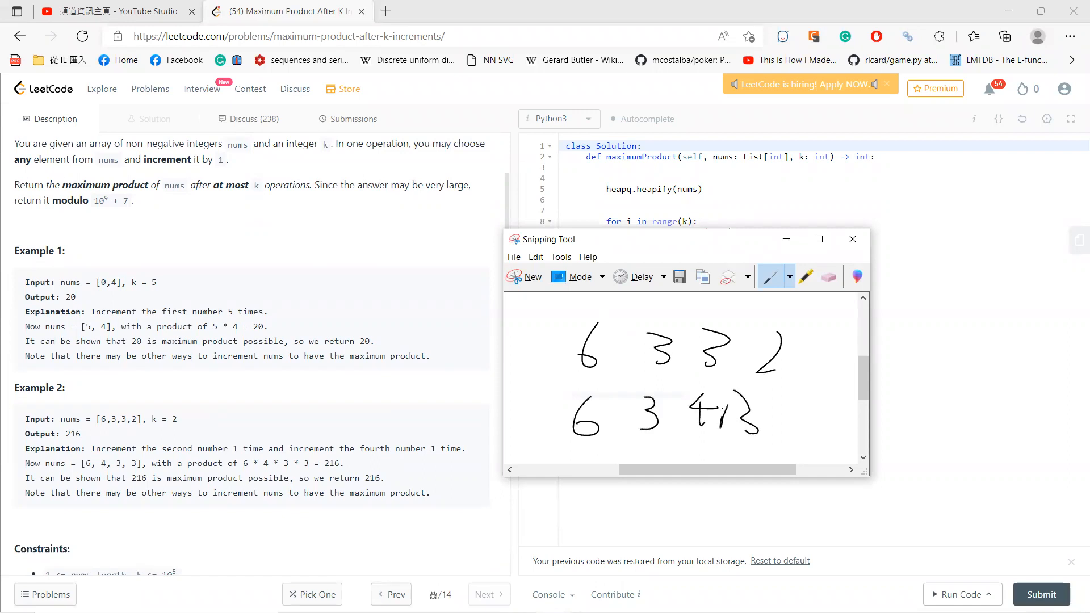
left_click_drag(605, 417, 695, 417)
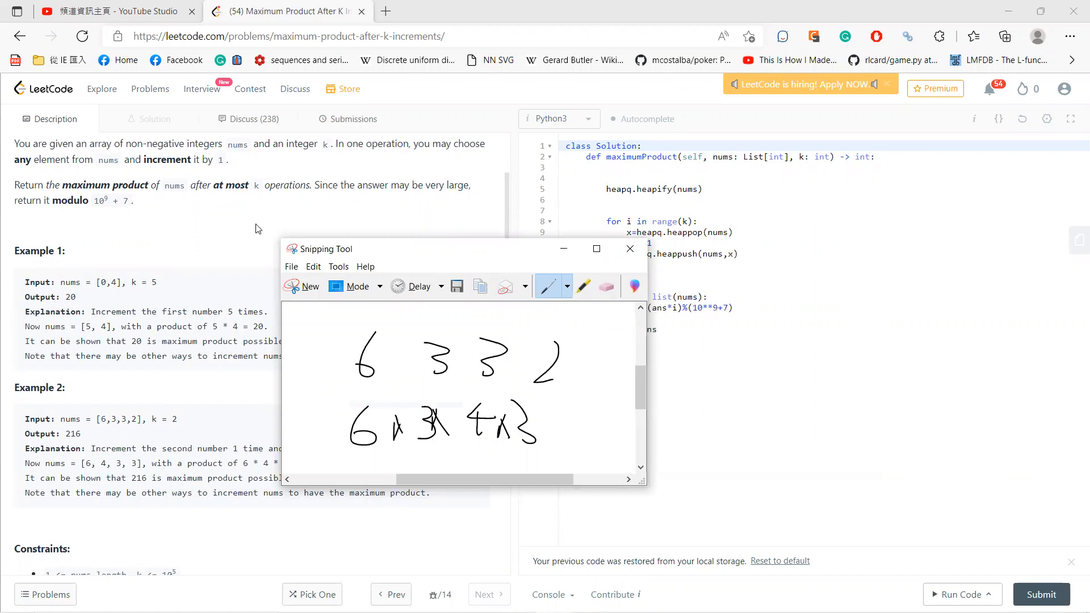
mouse_move(255, 230)
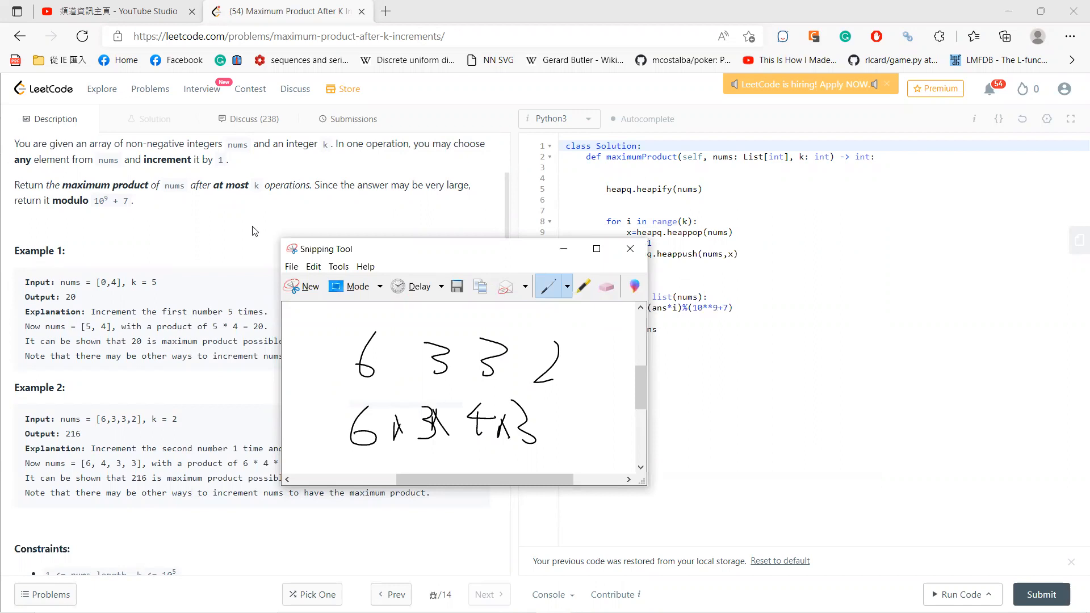
left_click(595, 249)
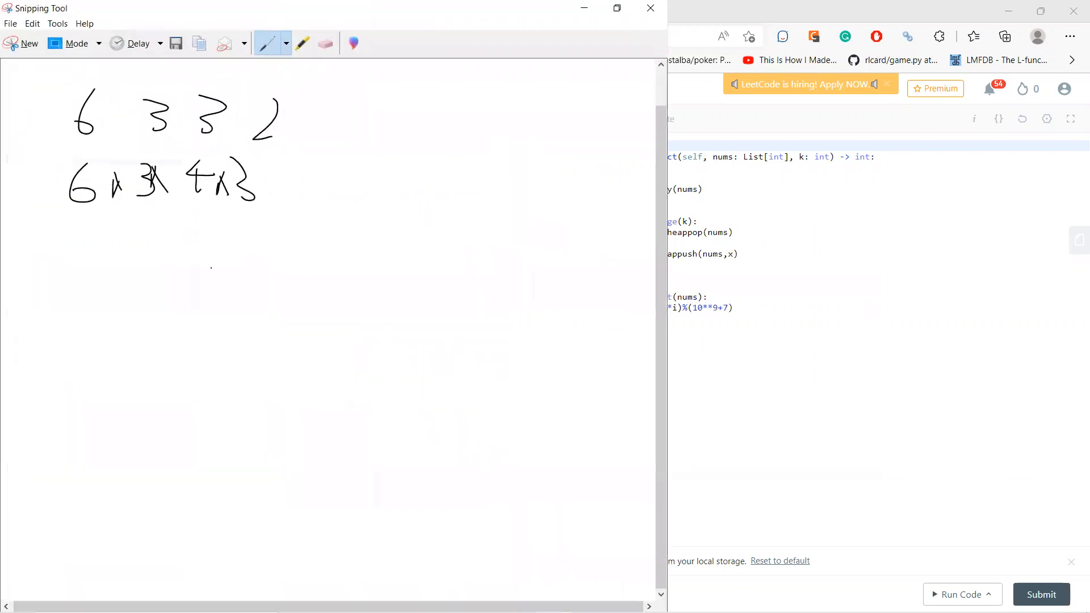
Step: Write and circle 'which one should I add?', sketch choice circles, and start 'k = 1 ?'
left_click_drag(28, 251, 83, 251)
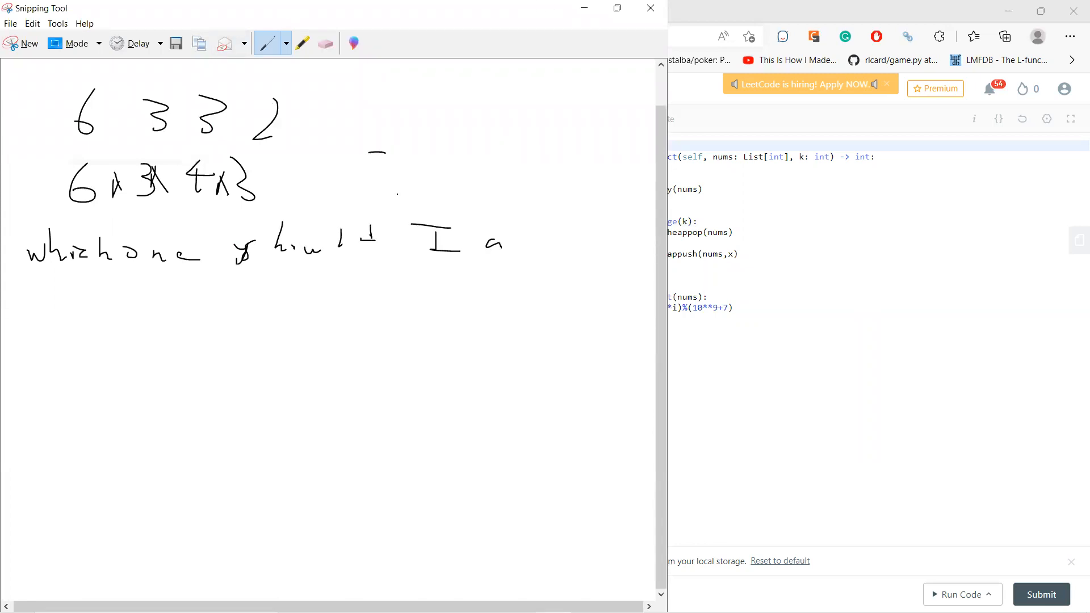
left_click_drag(487, 239, 619, 251)
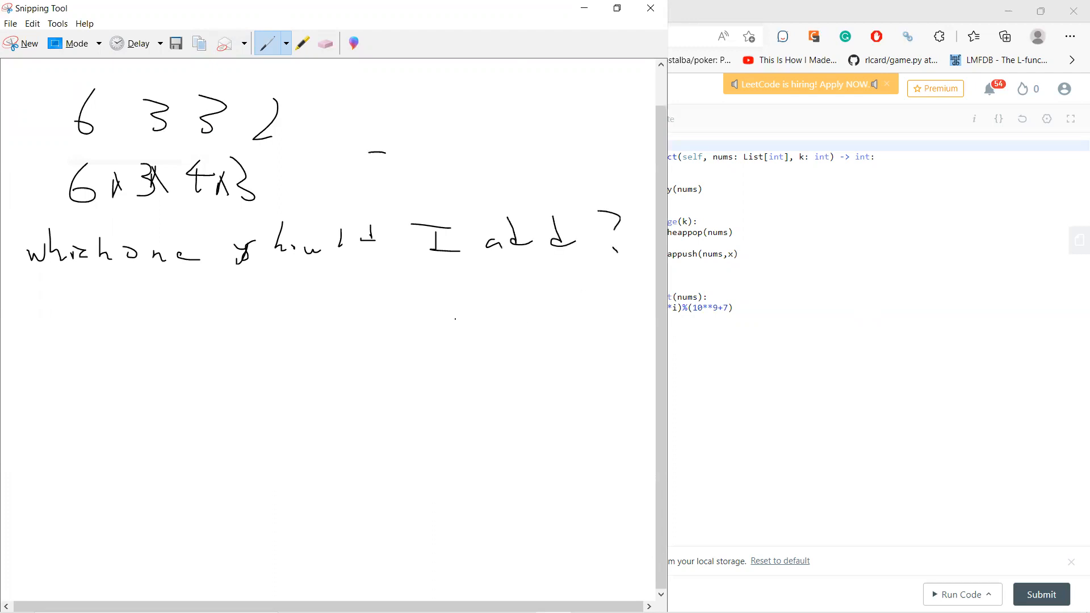
left_click_drag(28, 208, 626, 299)
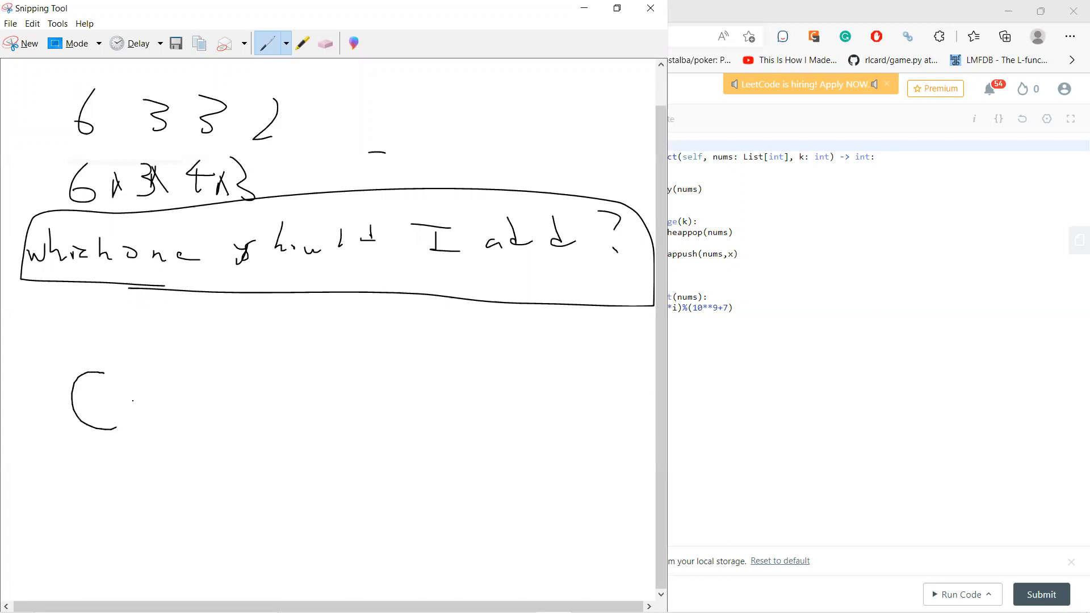
left_click_drag(125, 361, 216, 375)
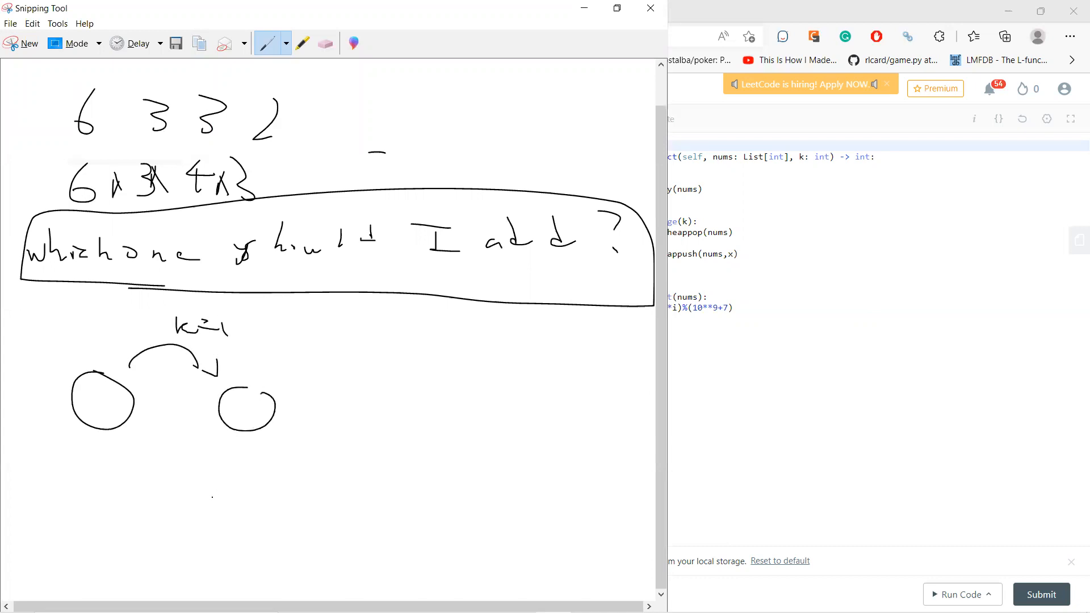
left_click_drag(275, 368, 386, 386)
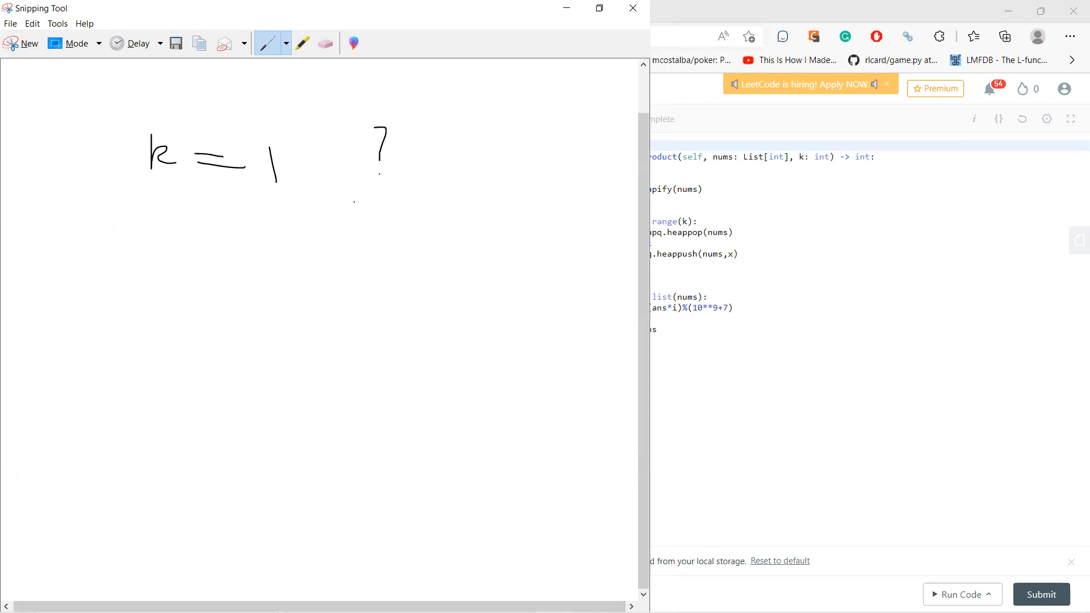
Step: Write (x1 ≤ x2 ≤ x3 … ≤ xn) under k = 1, brace it, and switch ink to red
left_click_drag(38, 236, 25, 278)
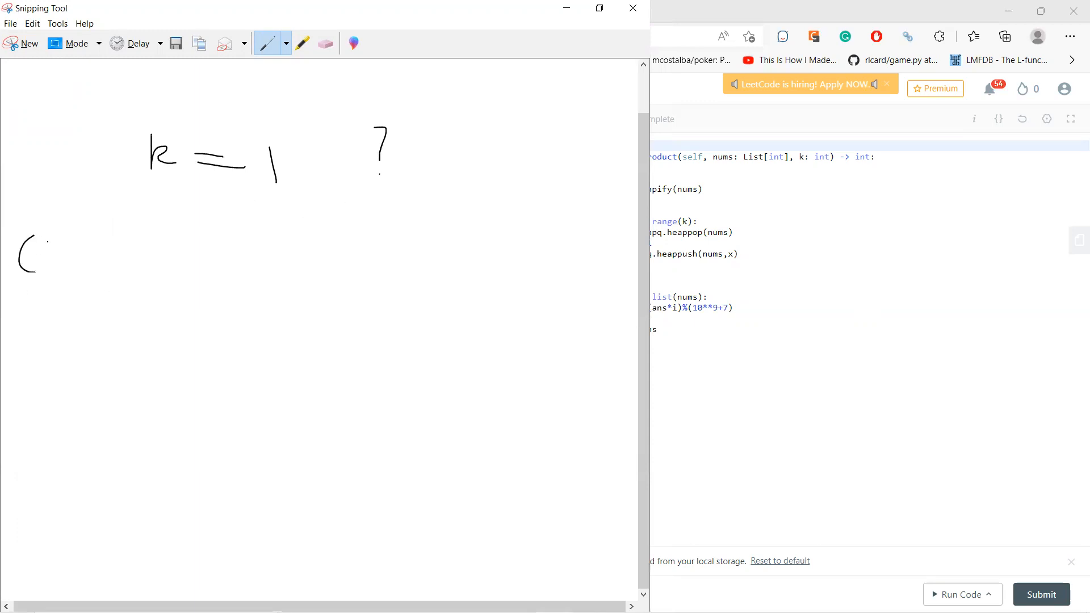
left_click_drag(42, 244, 146, 272)
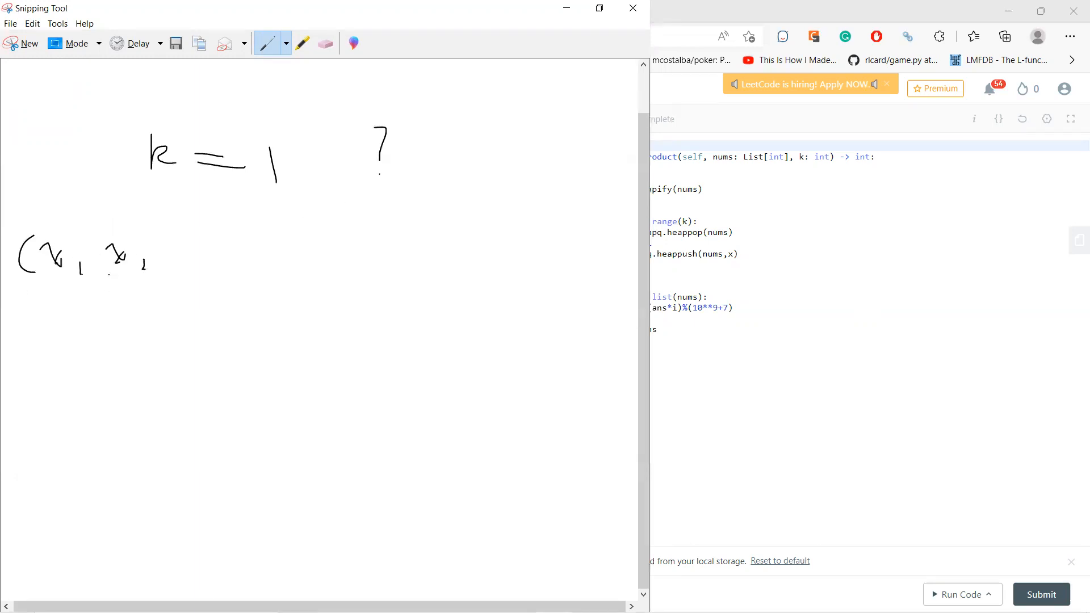
left_click_drag(166, 254, 264, 267)
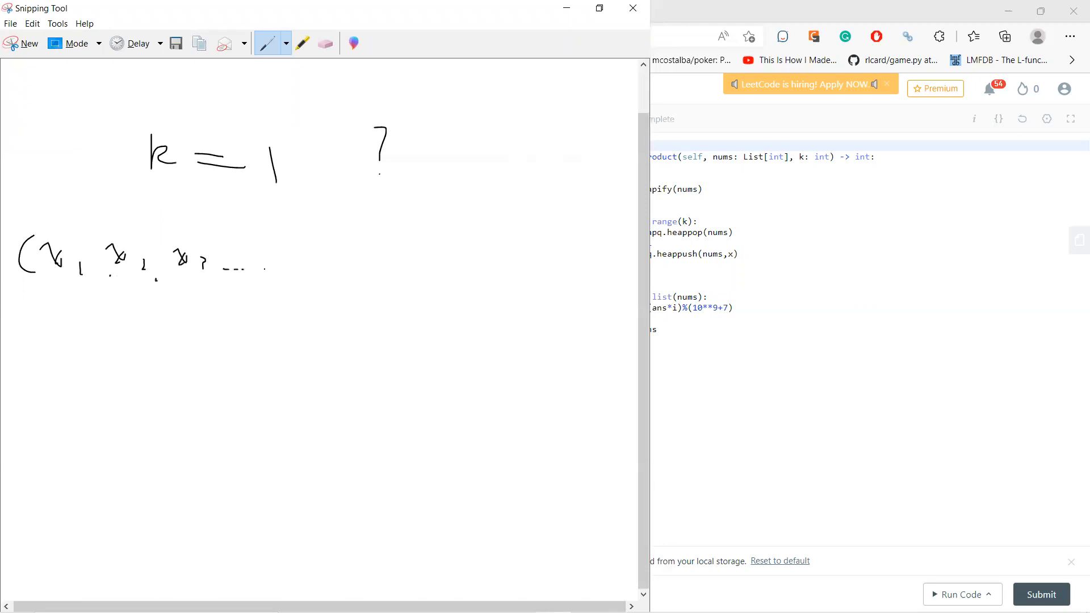
left_click_drag(340, 250, 427, 261)
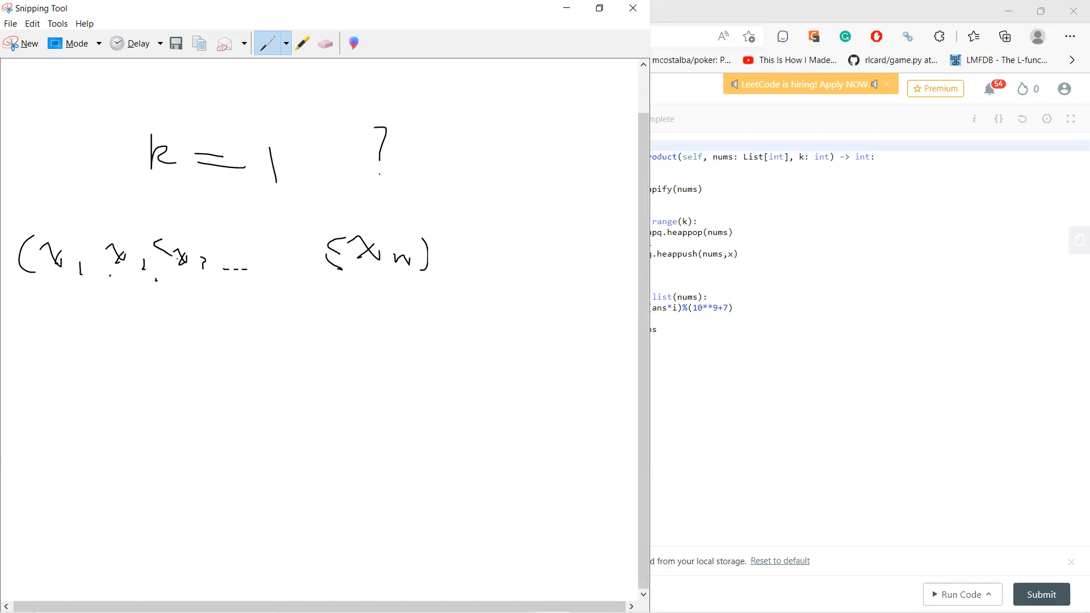
left_click_drag(54, 221, 142, 210)
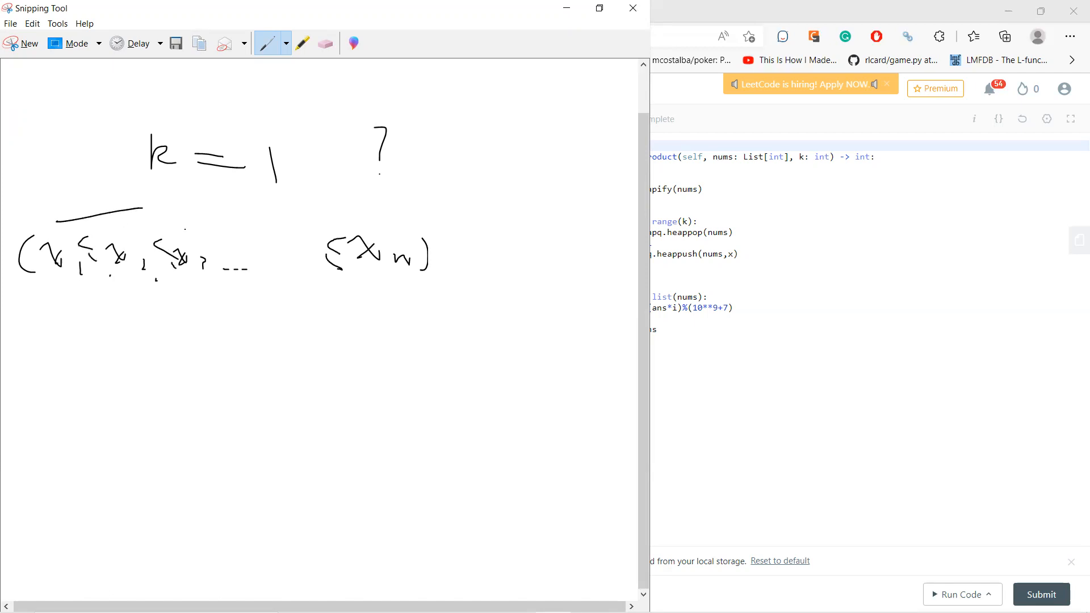
left_click_drag(63, 212, 408, 226)
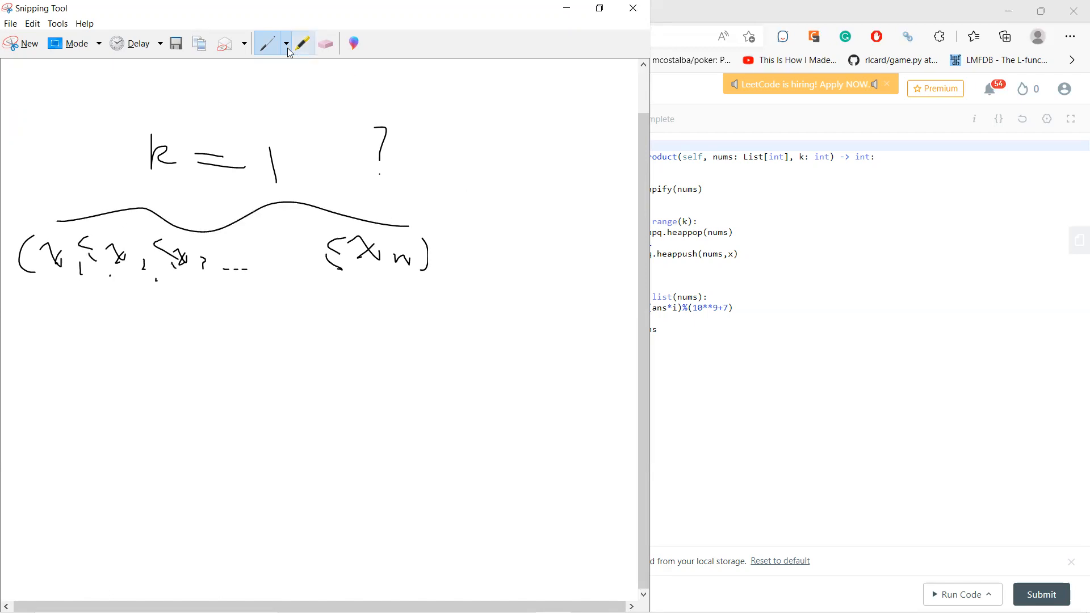
left_click_drag(442, 183, 461, 223)
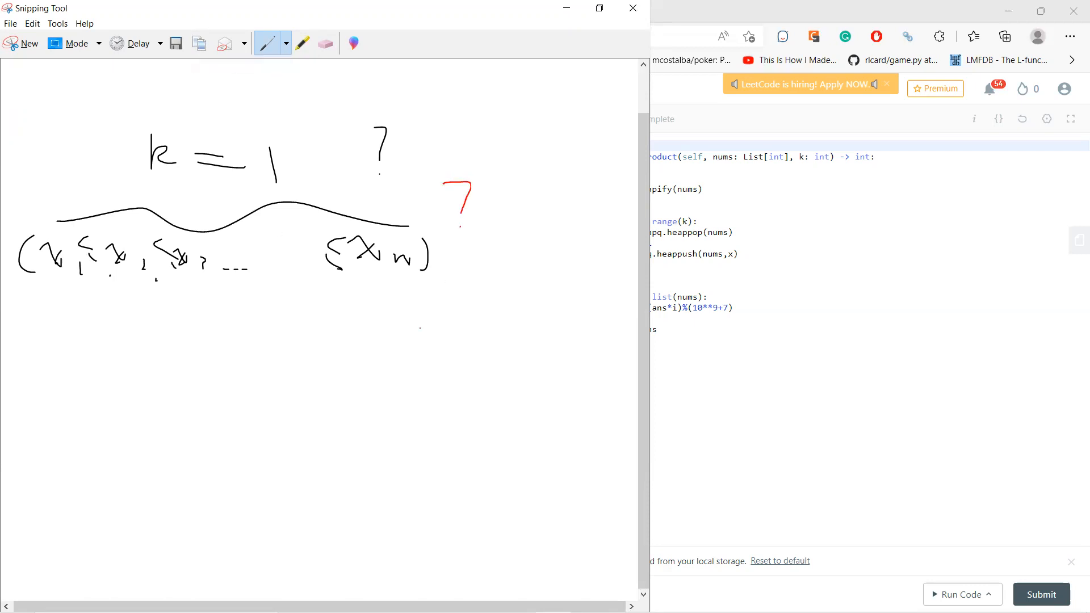
Step: Add the red question mark and +1 terms boxing x2…xn, then sketch Example 1's [0 4]…[5 4]
left_click_drag(439, 245, 445, 267)
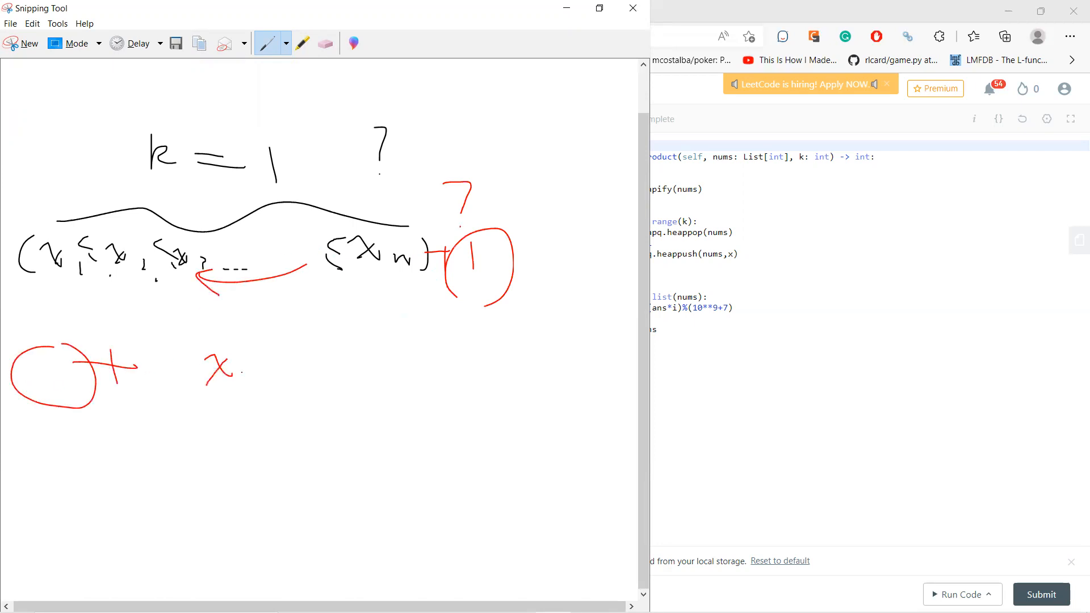
left_click_drag(240, 372, 400, 372)
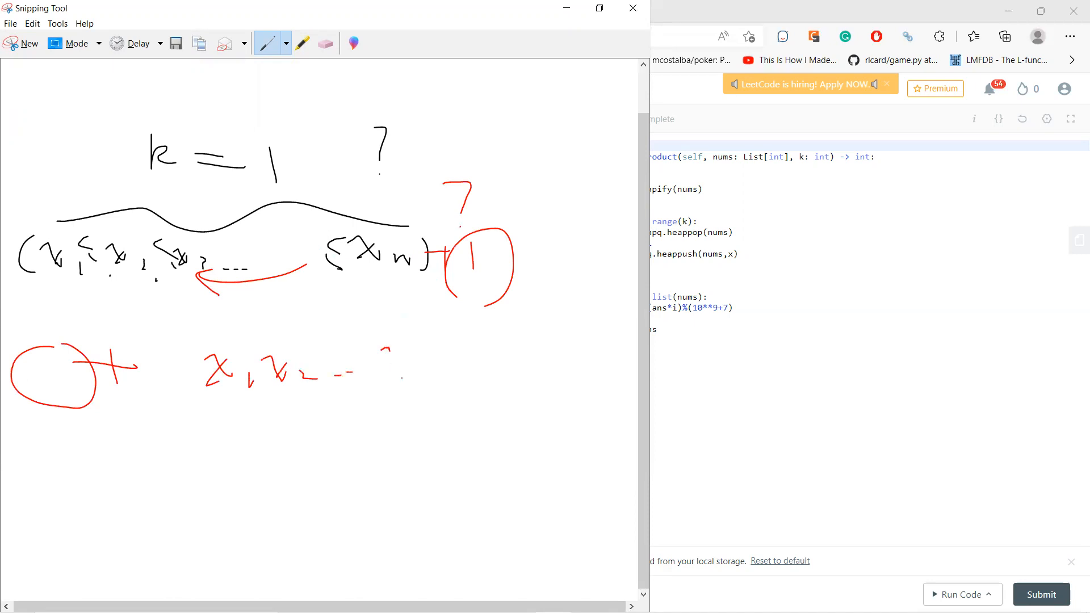
left_click_drag(382, 351, 462, 396)
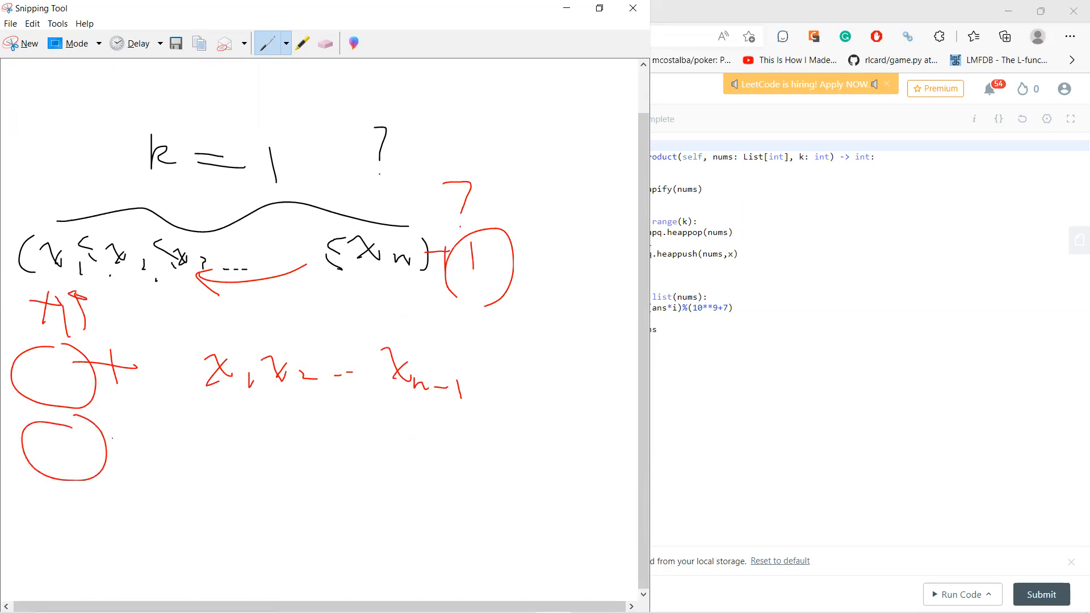
left_click_drag(139, 431, 257, 472)
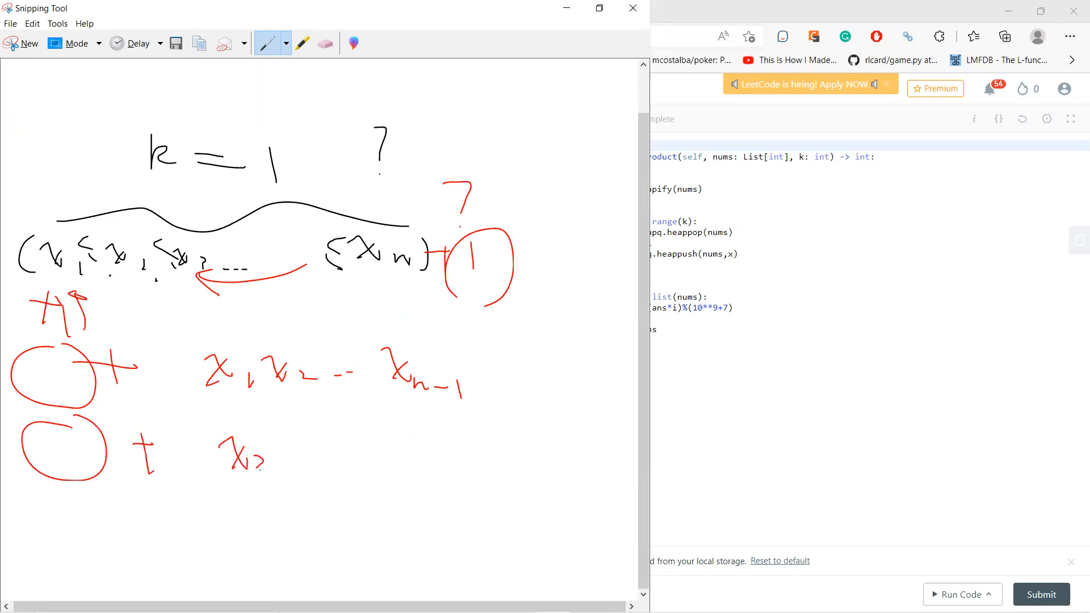
left_click_drag(229, 458, 396, 458)
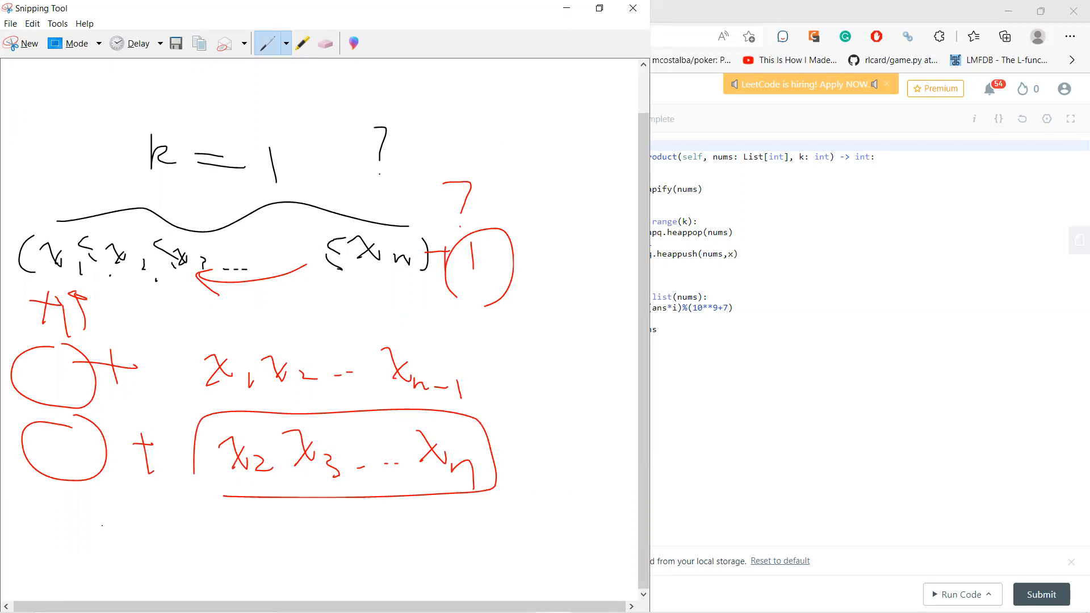
left_click_drag(13, 528, 112, 529)
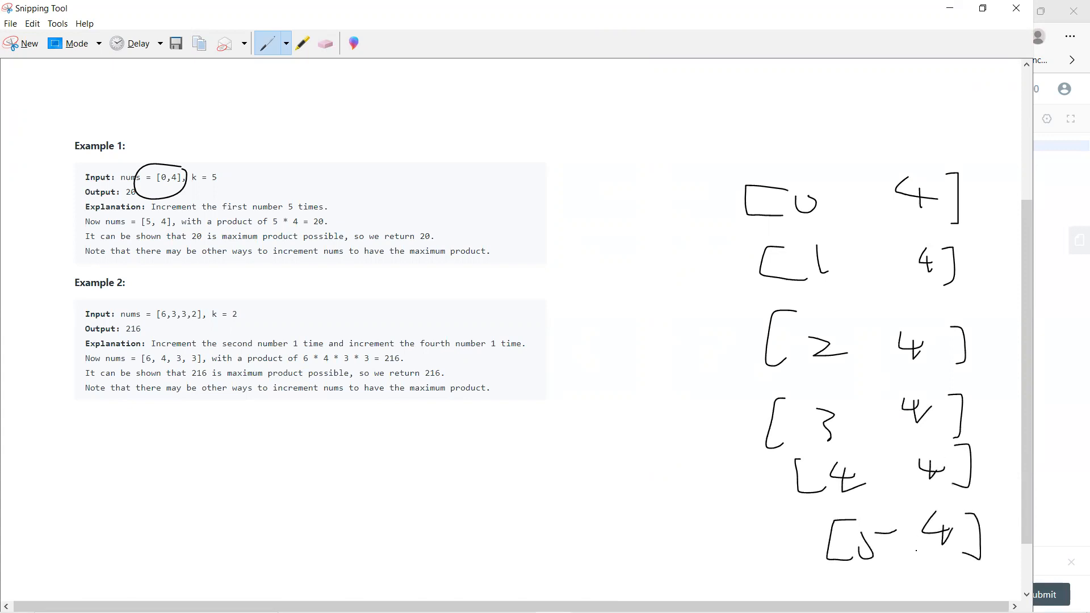
Step: Sketch 6 3 3 2 stepping upward, circle the input and k, and note 'find mini', 'sorted?', 'heap'
left_click_drag(719, 222, 706, 567)
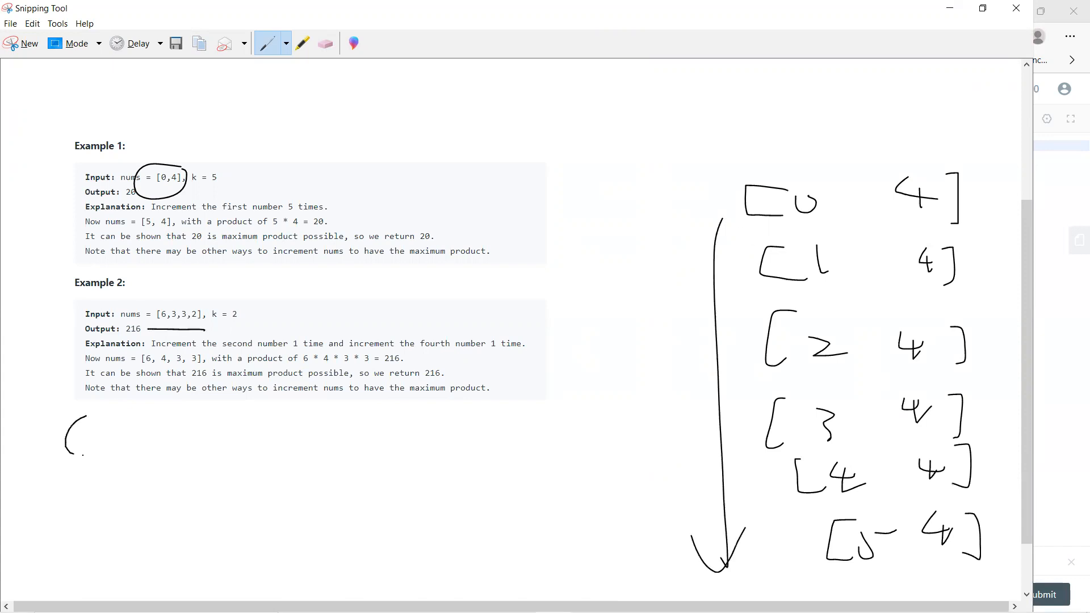
left_click_drag(66, 445, 378, 445)
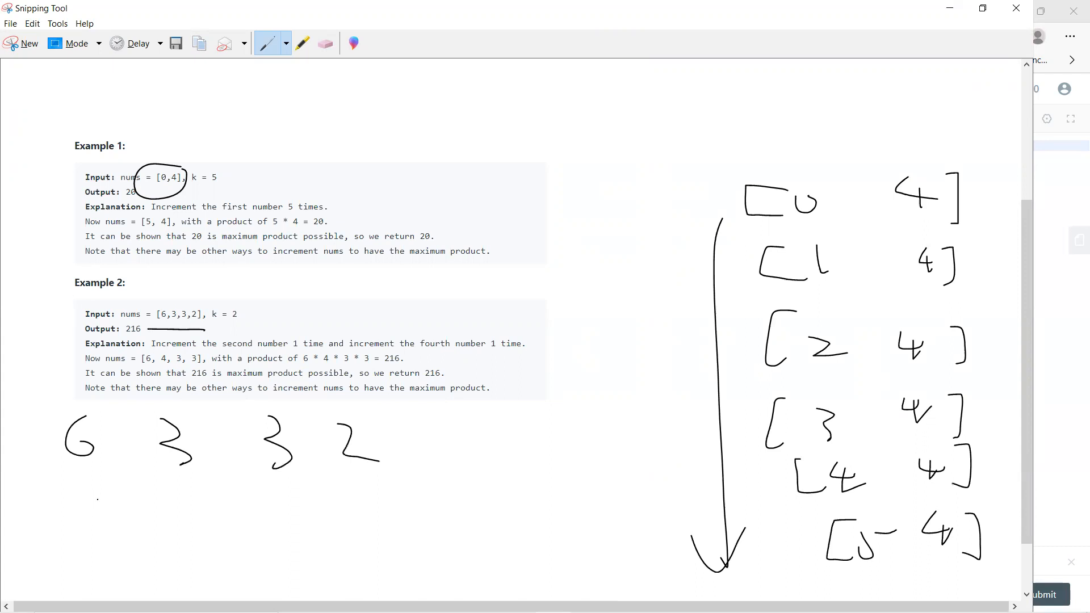
left_click_drag(90, 518, 386, 518)
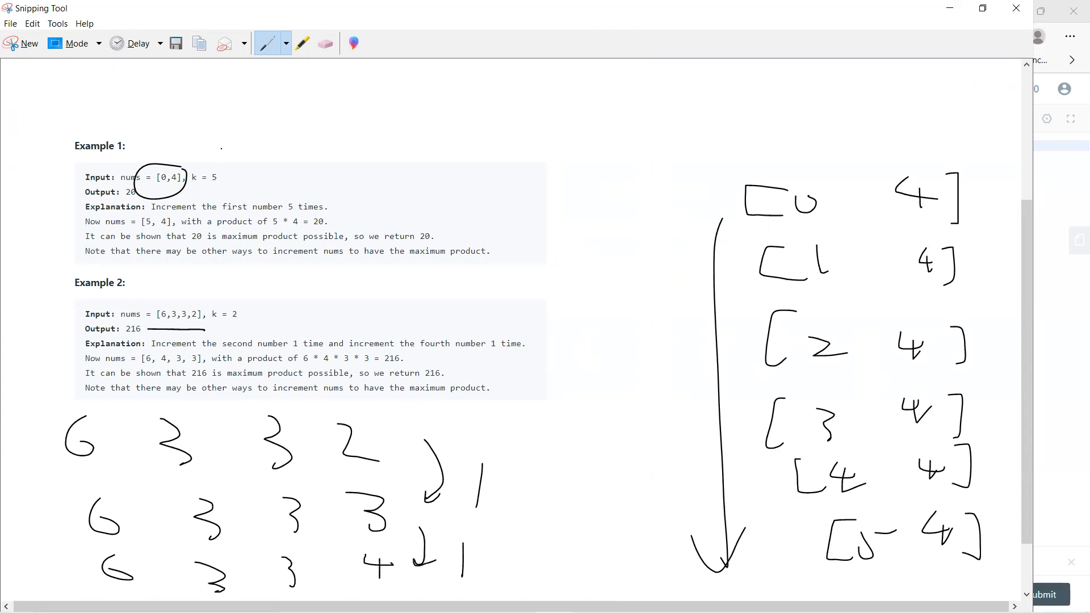
left_click_drag(87, 289, 205, 323)
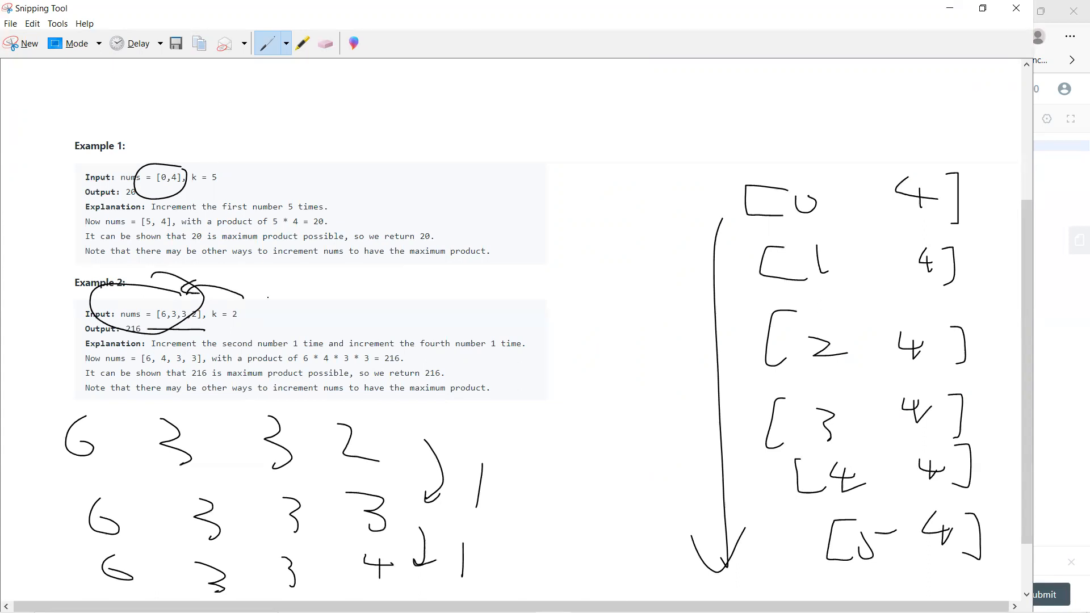
left_click_drag(348, 285, 337, 317)
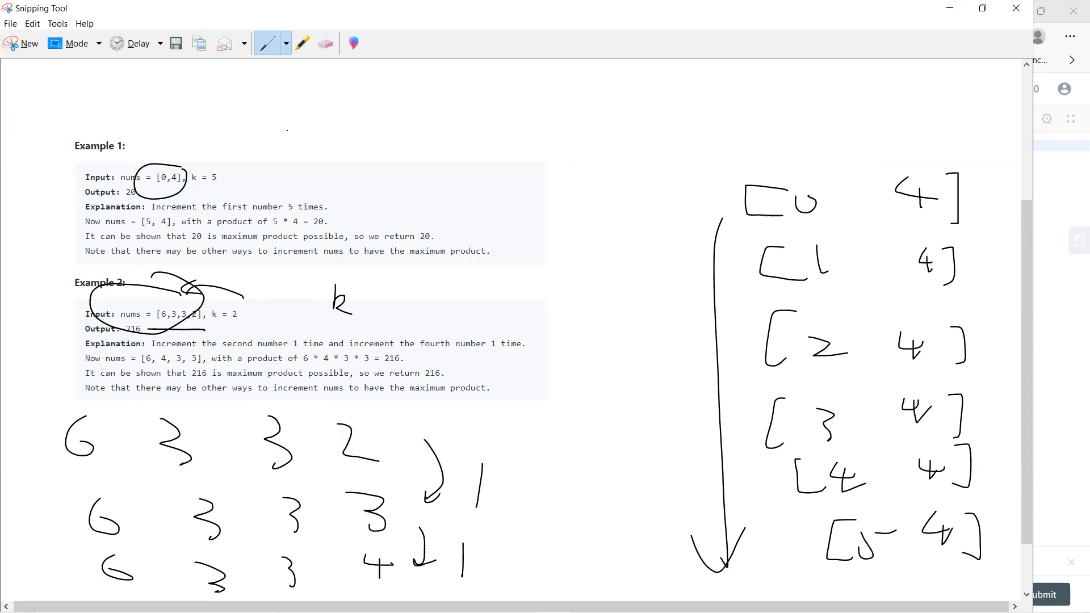
left_click_drag(299, 121, 319, 112)
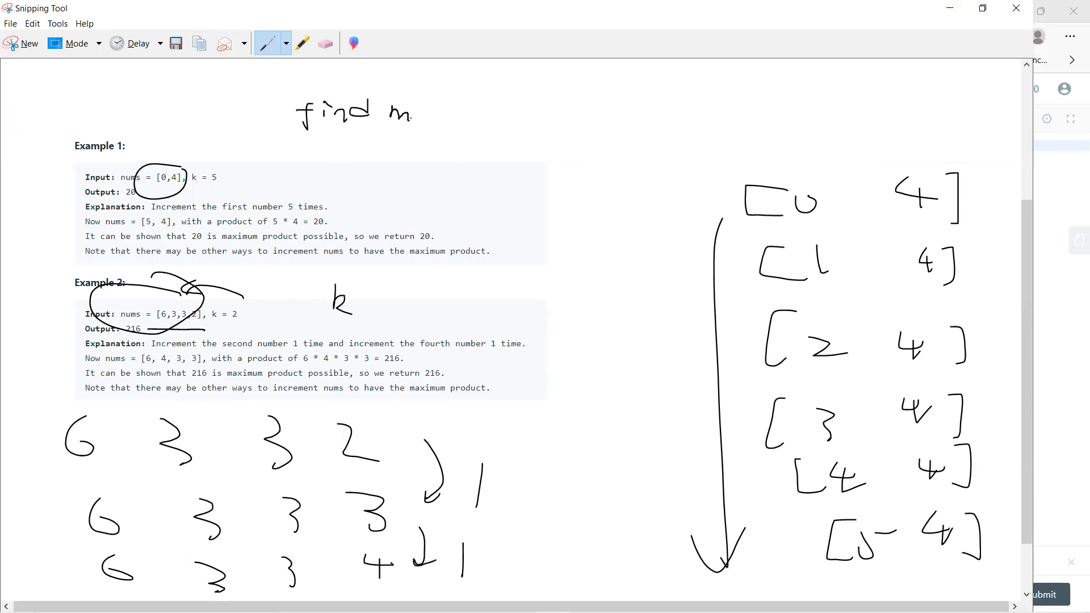
left_click_drag(390, 111, 473, 115)
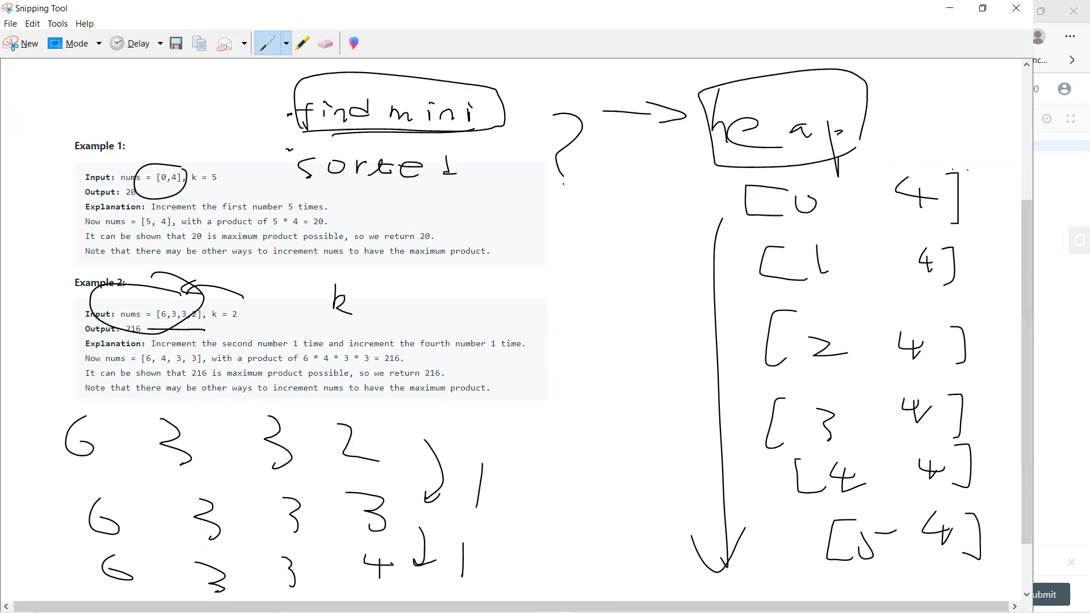
left_click(282, 10)
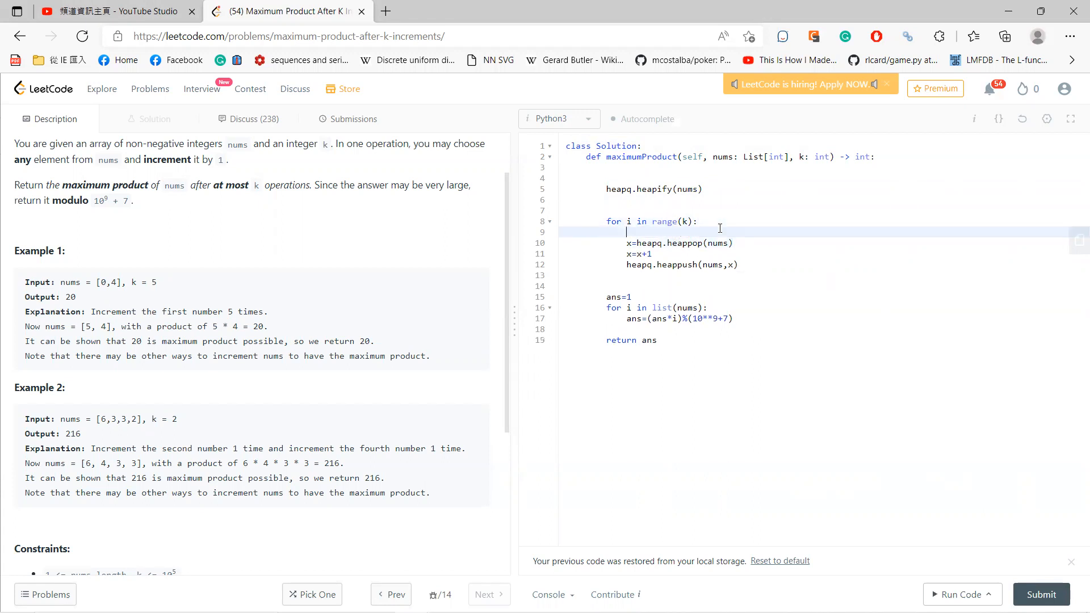
Step: Add '# take the minimum' and '# put it back' comments to the loop, then submit
type("# take the minu")
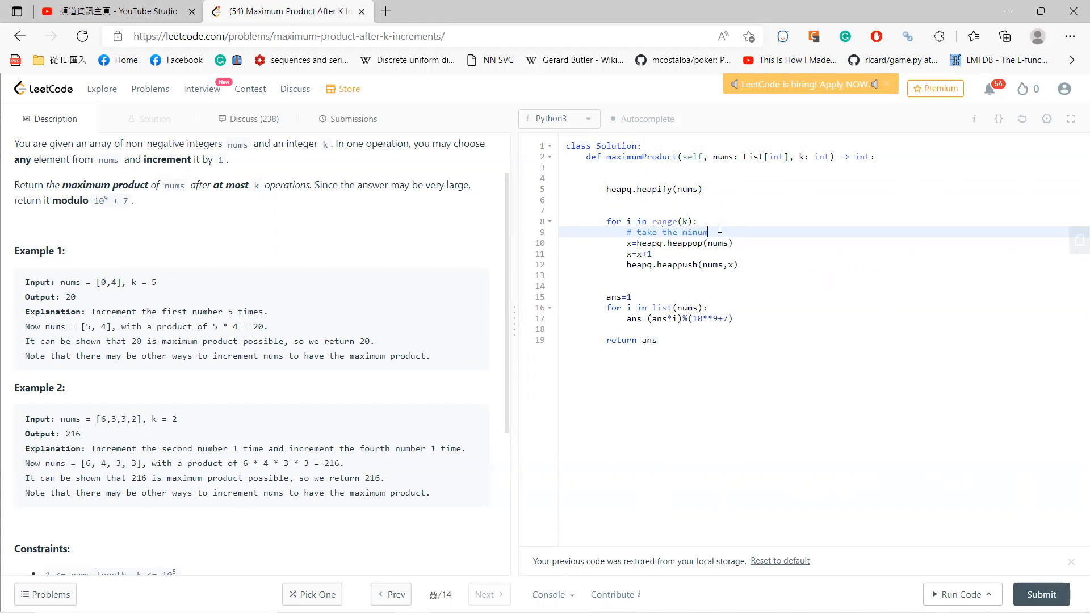
type("m")
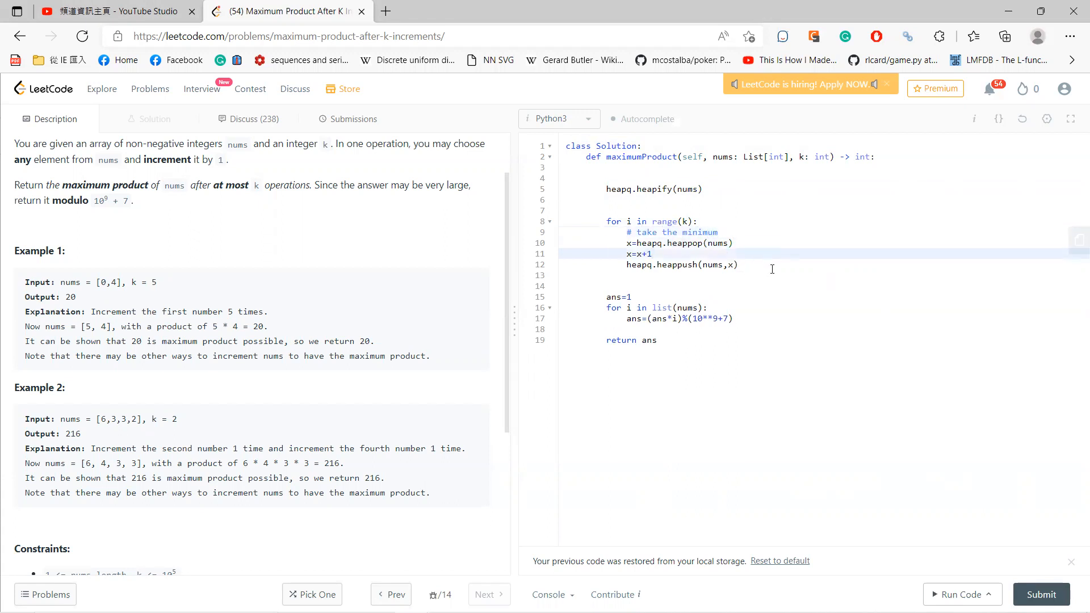
type("# pit i")
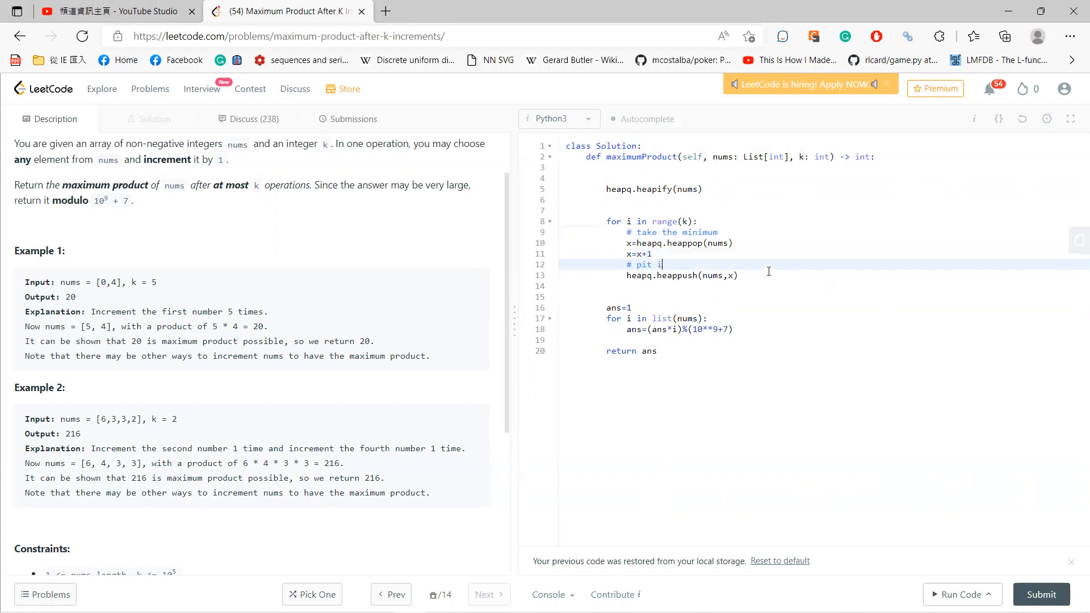
type("ut it")
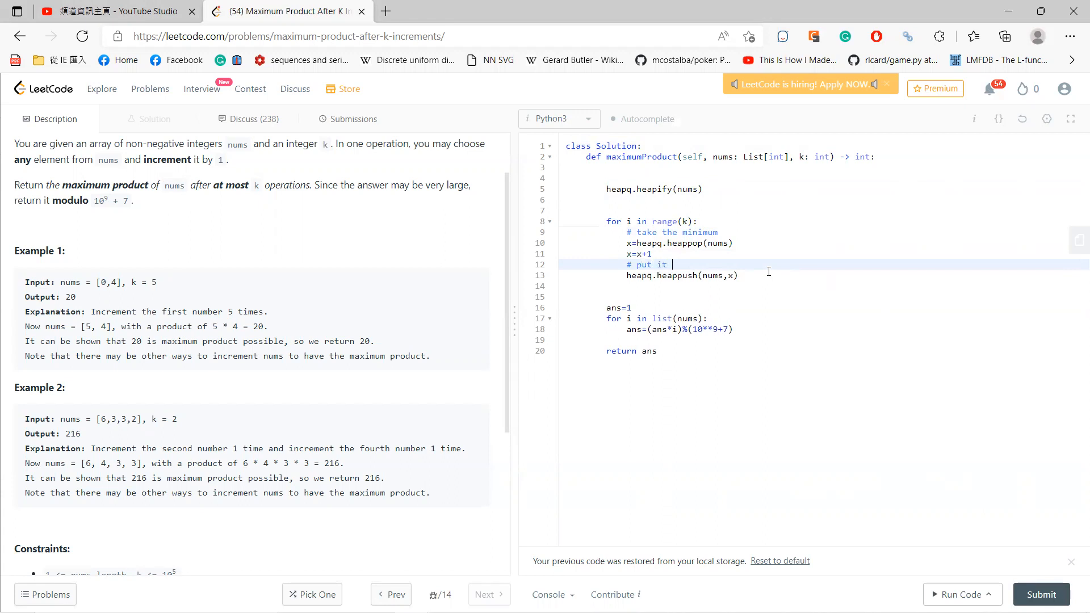
type("back")
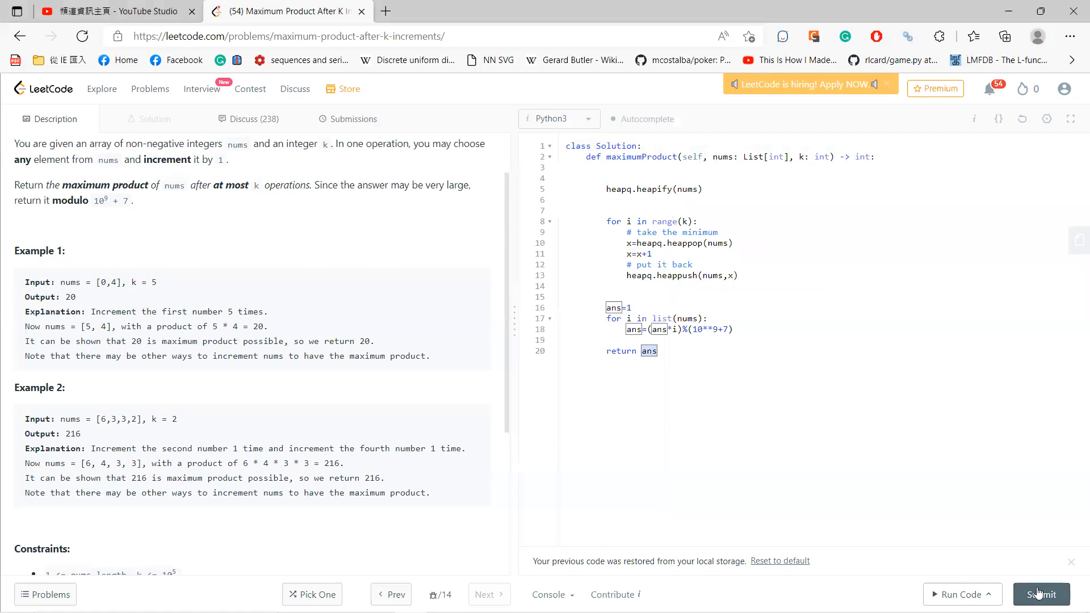
left_click(1041, 595)
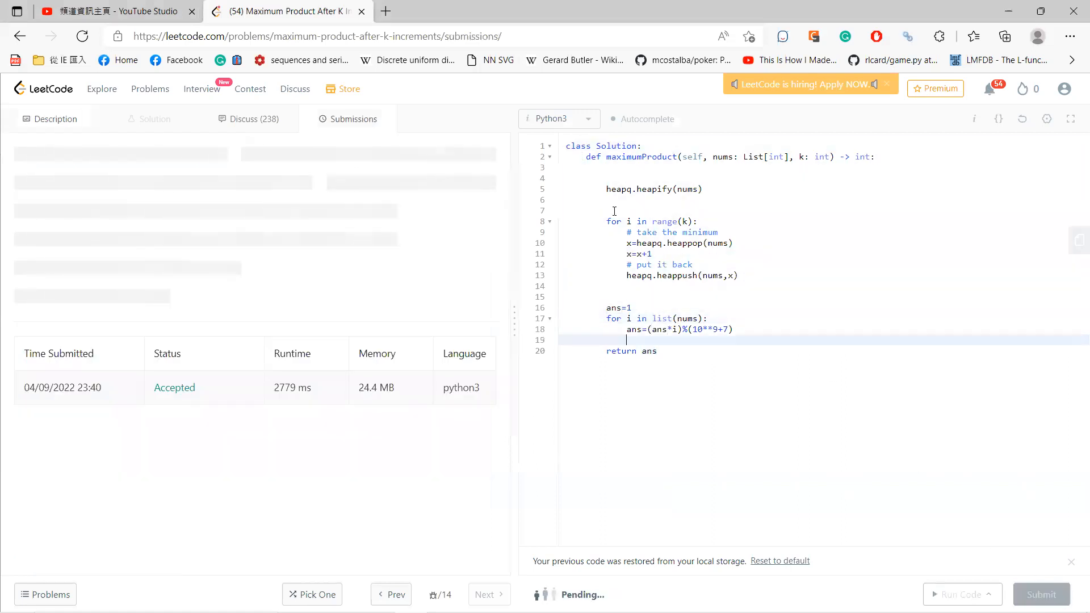